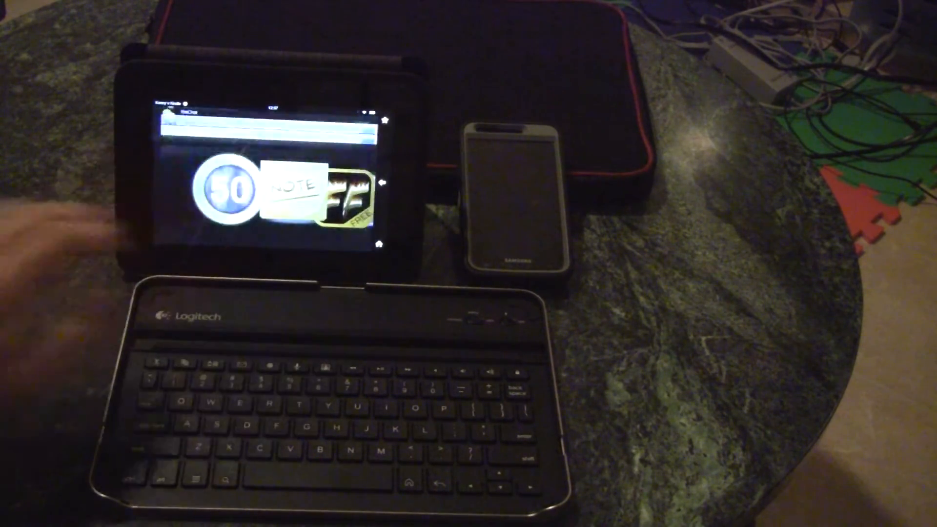
Step: Create a new blank note in the note app
click(209, 180)
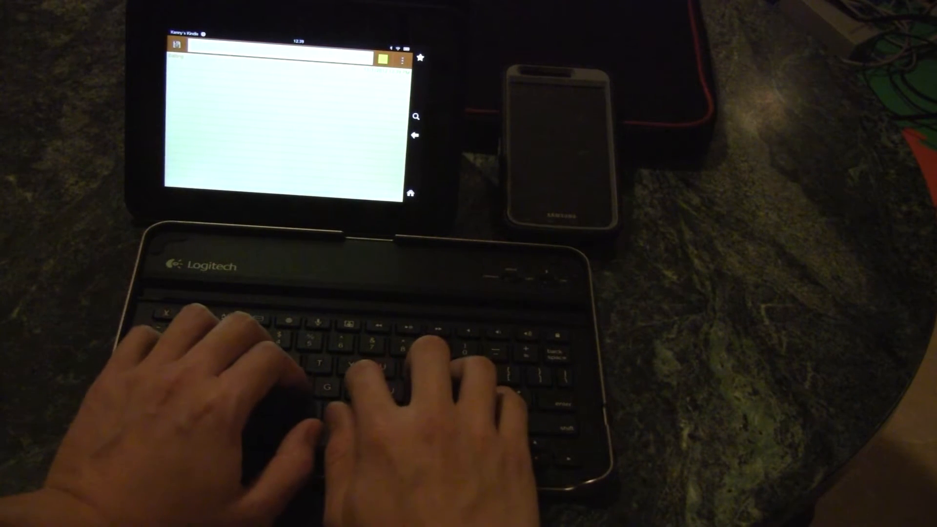
Step: Write the test sentence saying the Logitech keyboard case works really well with android
text(this is a test for the logitech)
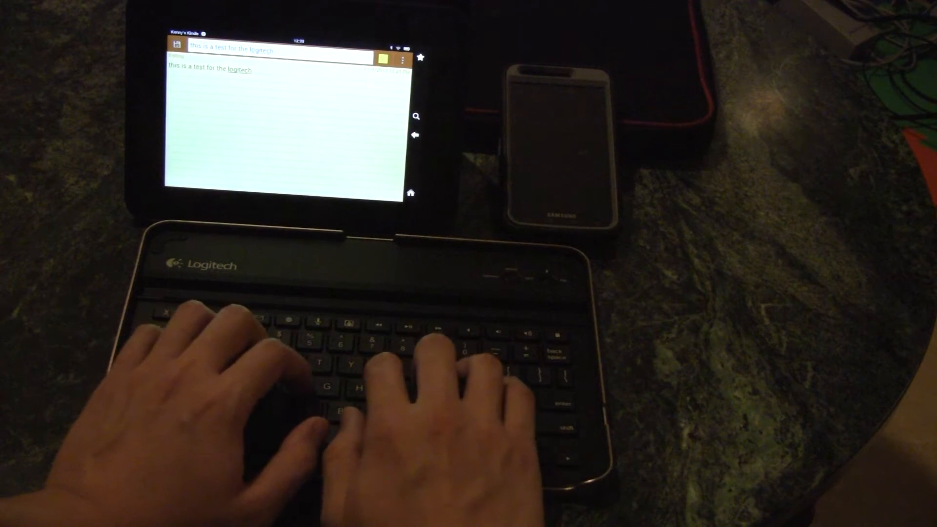
text(keyboard case)
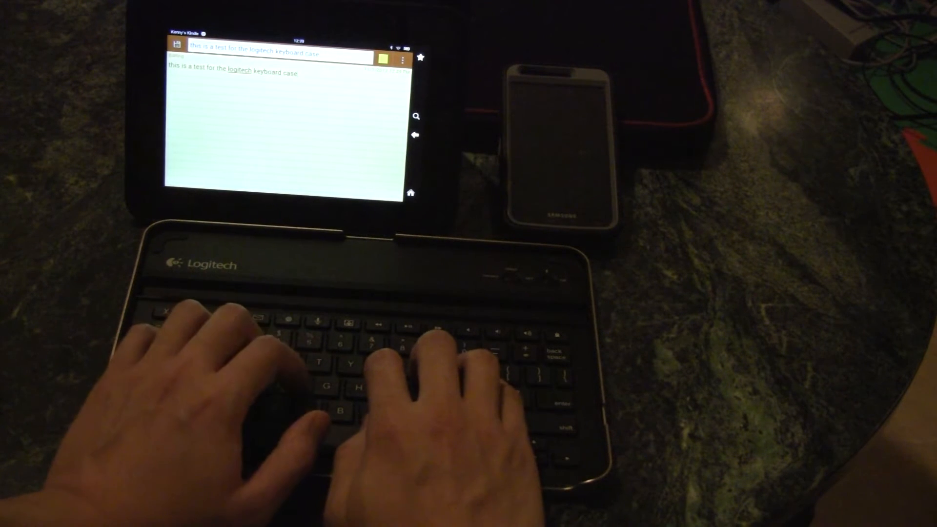
text(This works)
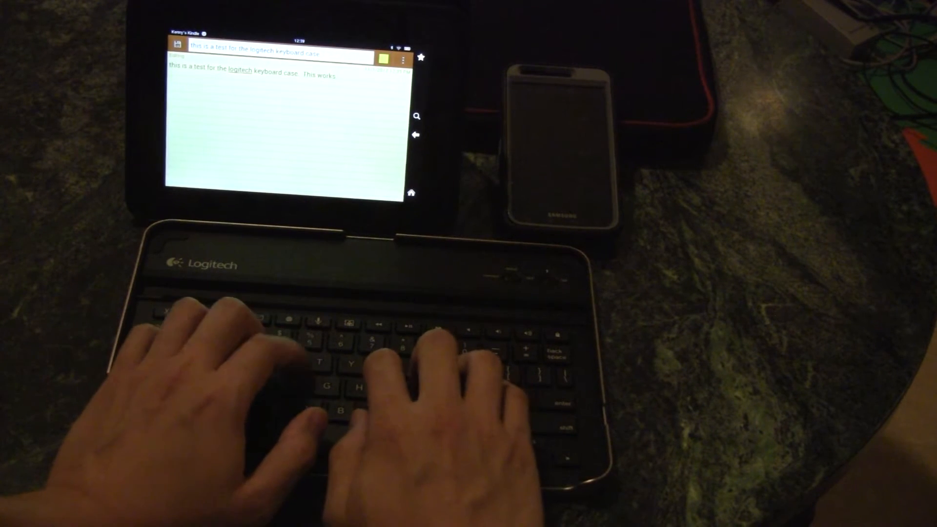
text(really well)
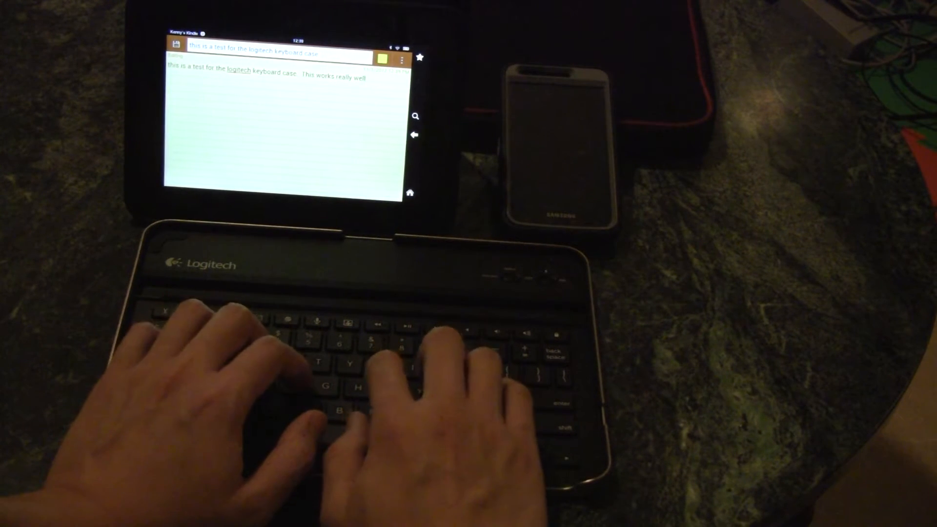
text(with)
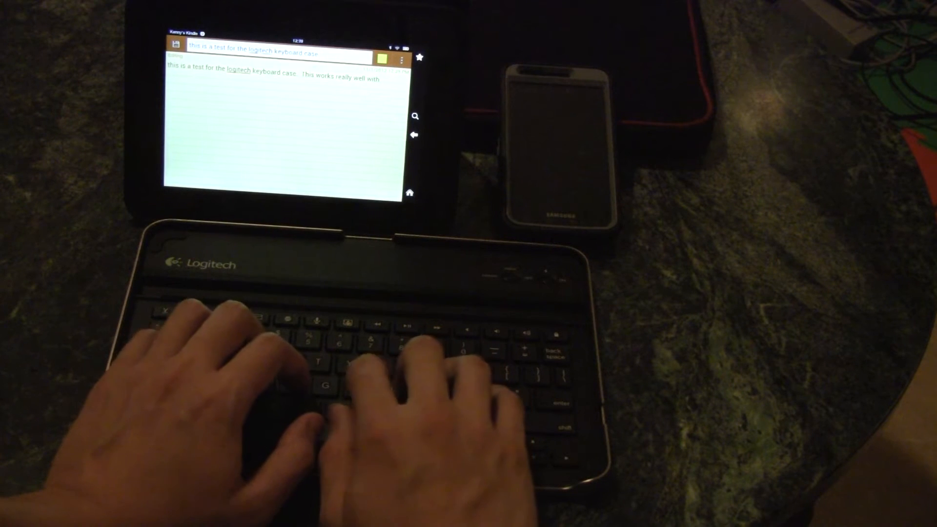
text(android)
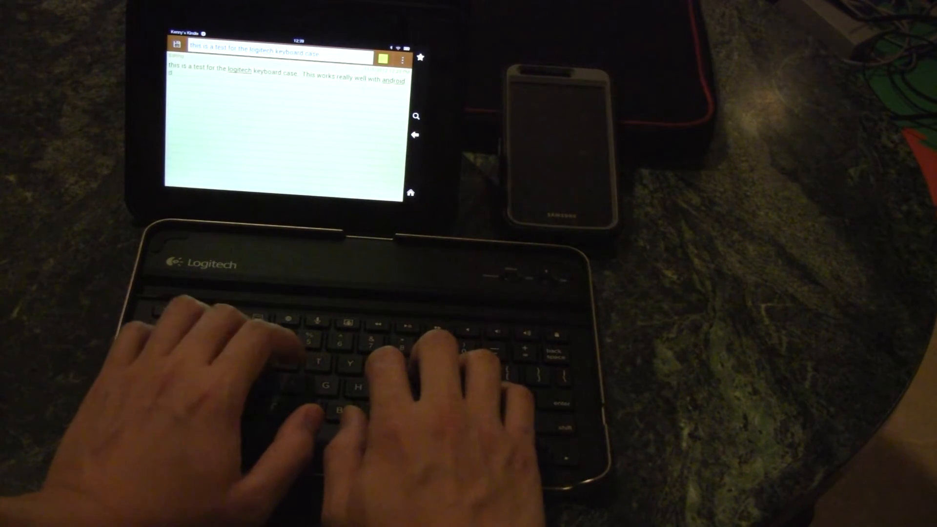